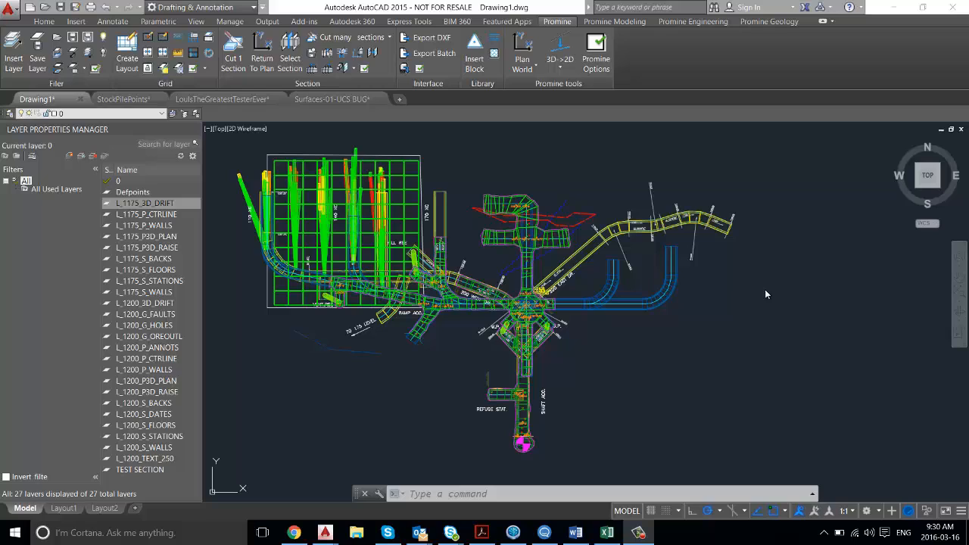
{"action": "mouse_move", "coordinate": [55, 203]}
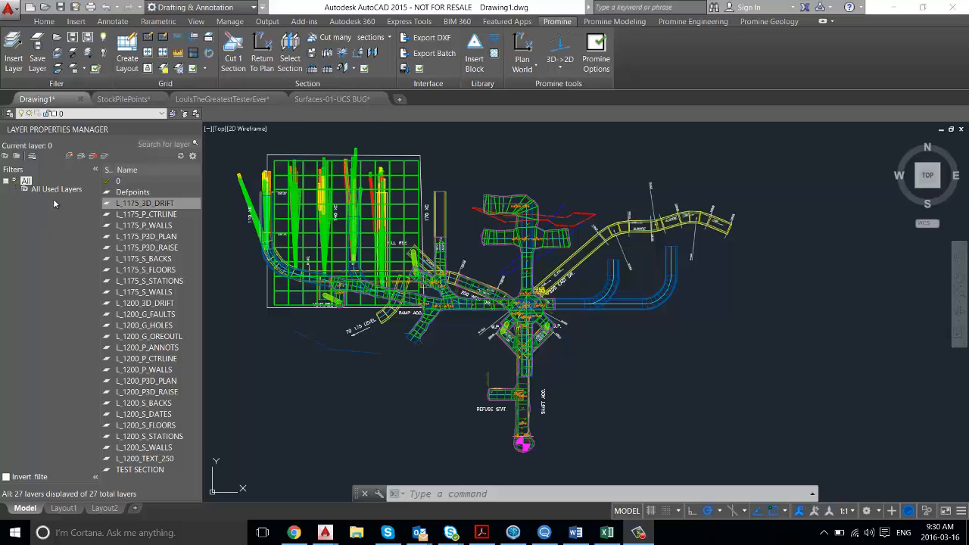
{"action": "mouse_move", "coordinate": [53, 198]}
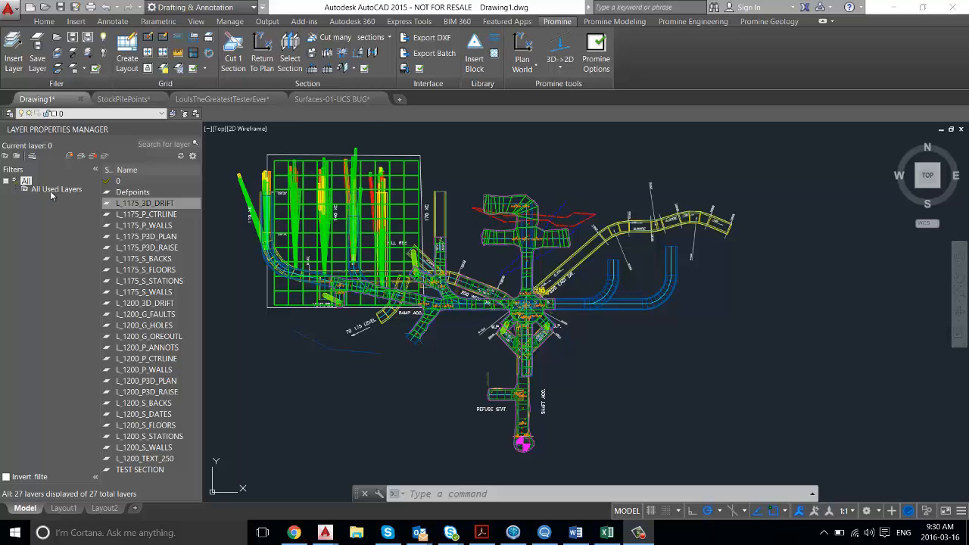
Create a new group filter under All and rename it 1200.
{"action": "right_click", "coordinate": [57, 188]}
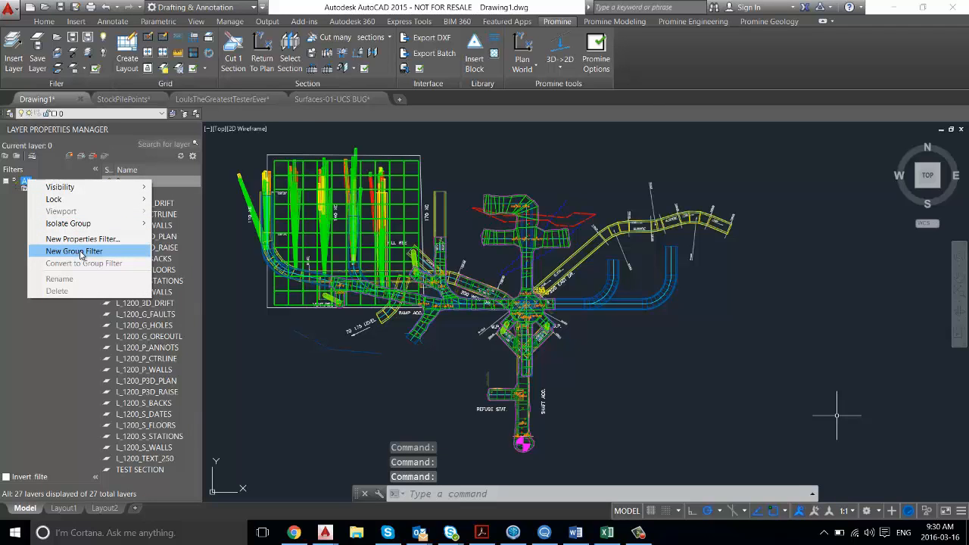
{"action": "left_click", "coordinate": [75, 252]}
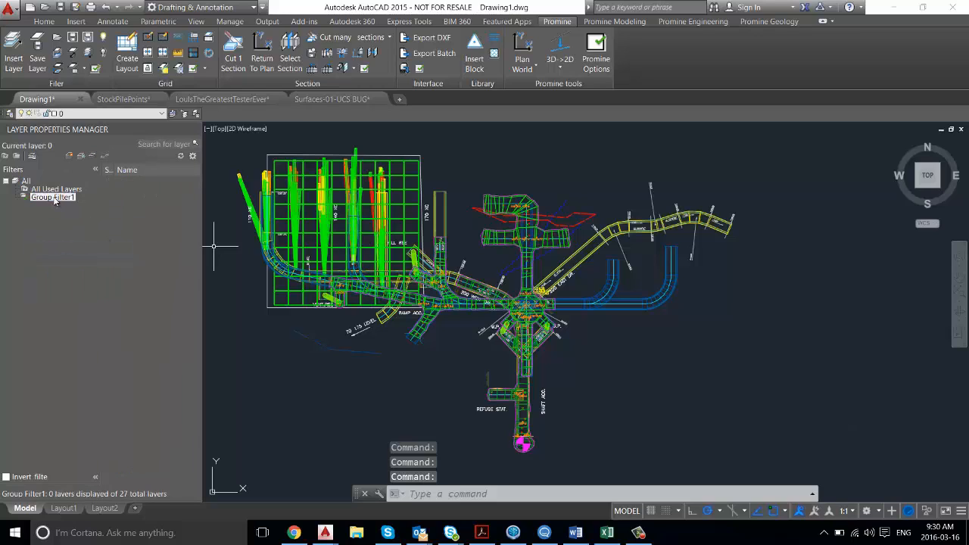
{"action": "double_click", "coordinate": [52, 197]}
{"action": "type", "text": "1200"}
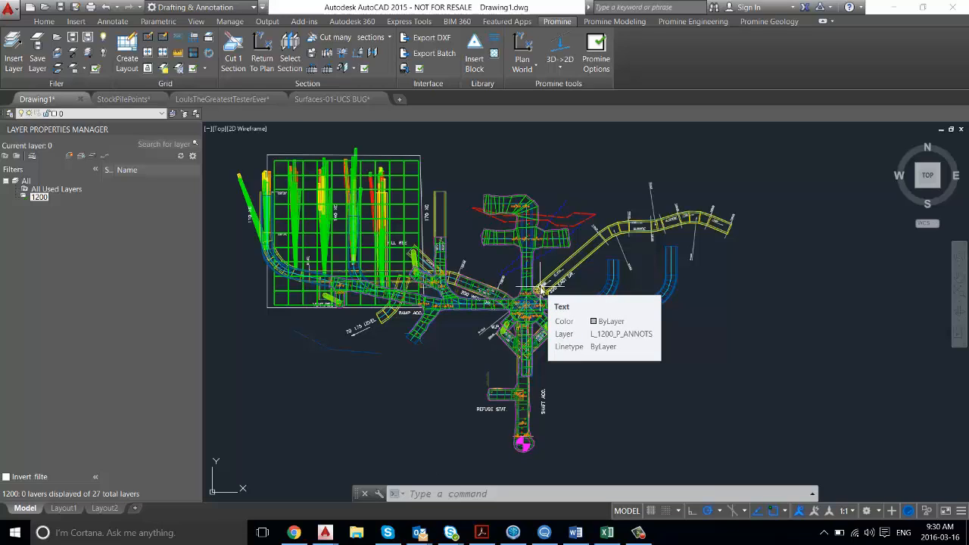
{"action": "mouse_move", "coordinate": [530, 200]}
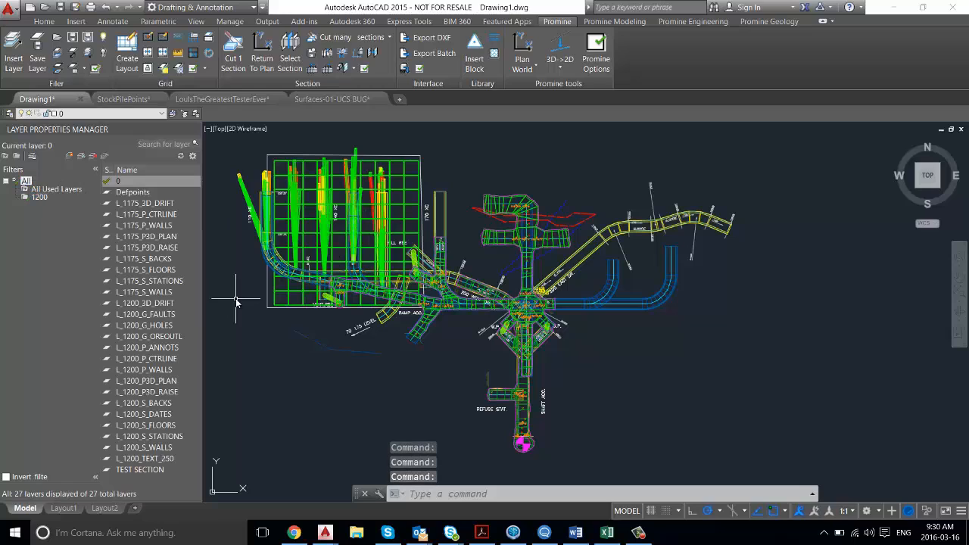
Add the 15 L_1200 layers to the 1200 filter and show its contents.
{"action": "left_click", "coordinate": [146, 203]}
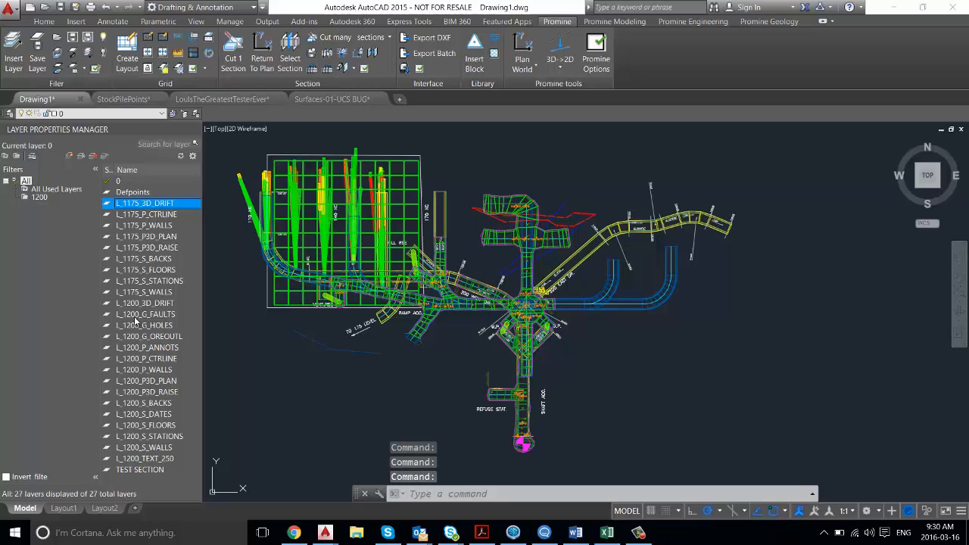
{"action": "left_click", "coordinate": [146, 303]}
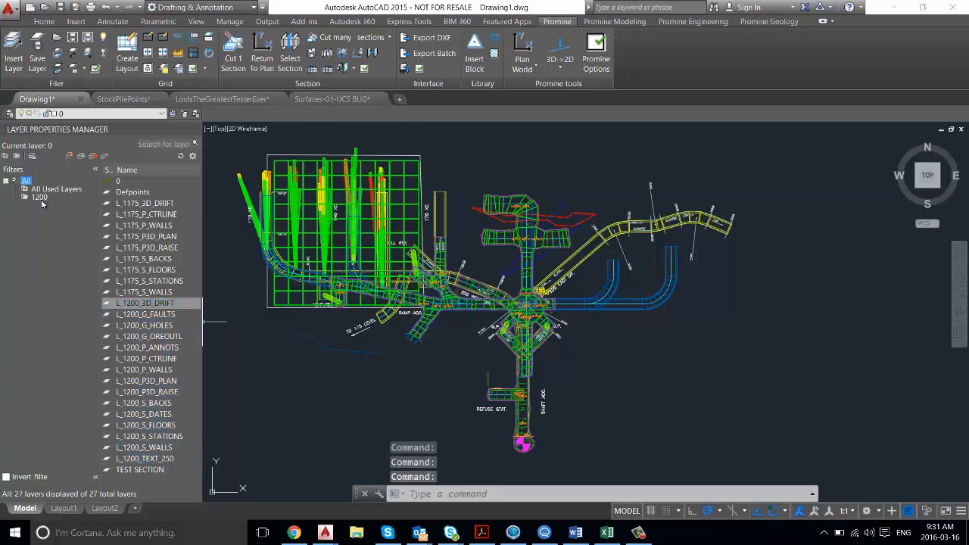
{"action": "left_click", "coordinate": [39, 197]}
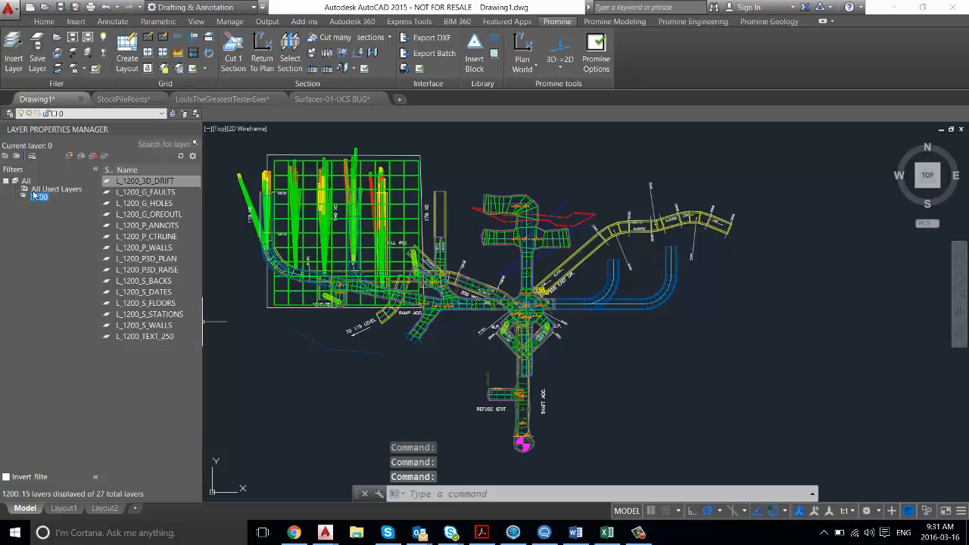
Turn off every layer in the 1200 filter via Visibility > Off.
{"action": "right_click", "coordinate": [39, 197]}
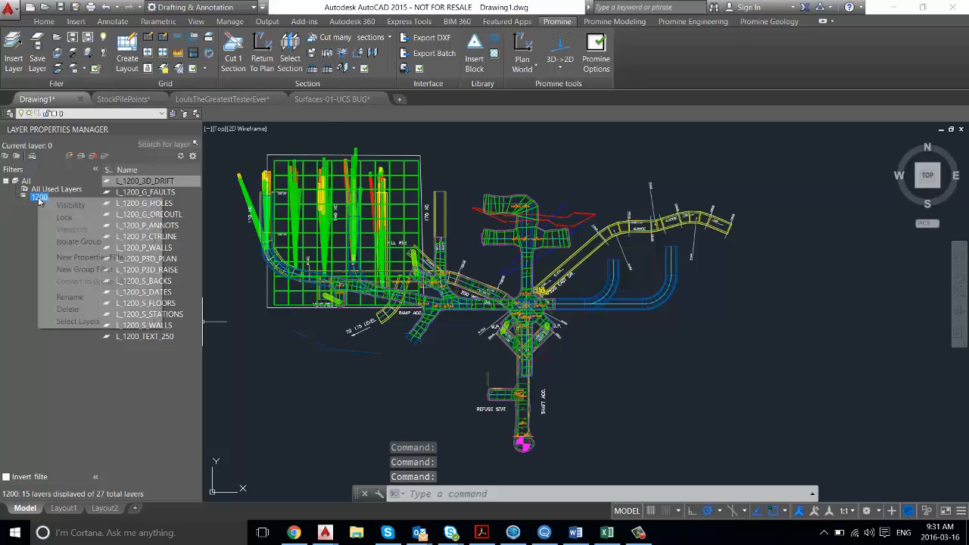
{"action": "right_click", "coordinate": [40, 197]}
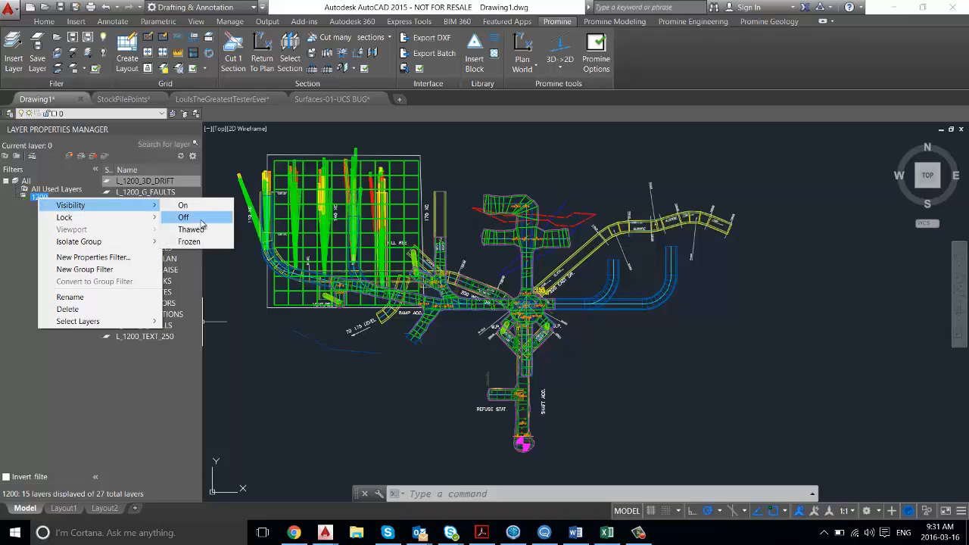
{"action": "left_click", "coordinate": [182, 218]}
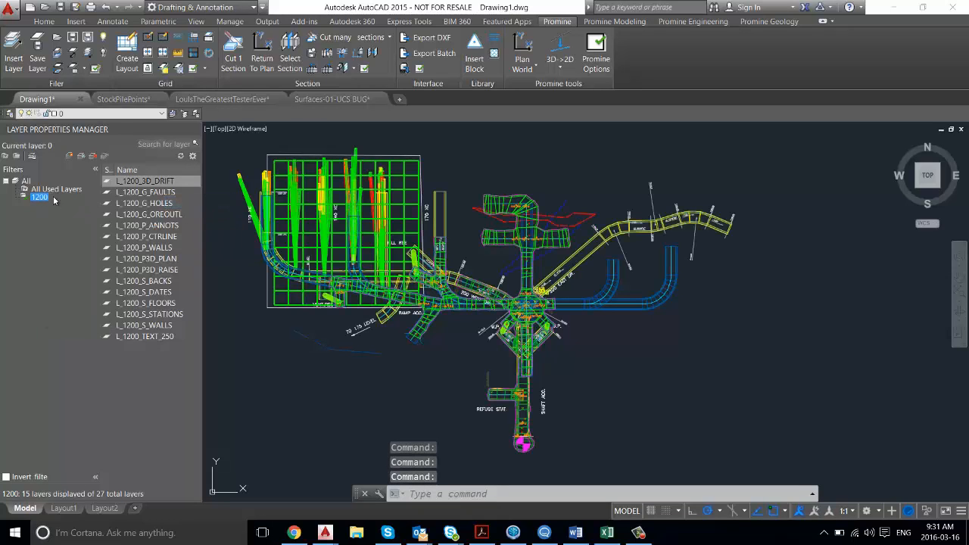
{"action": "right_click", "coordinate": [39, 197]}
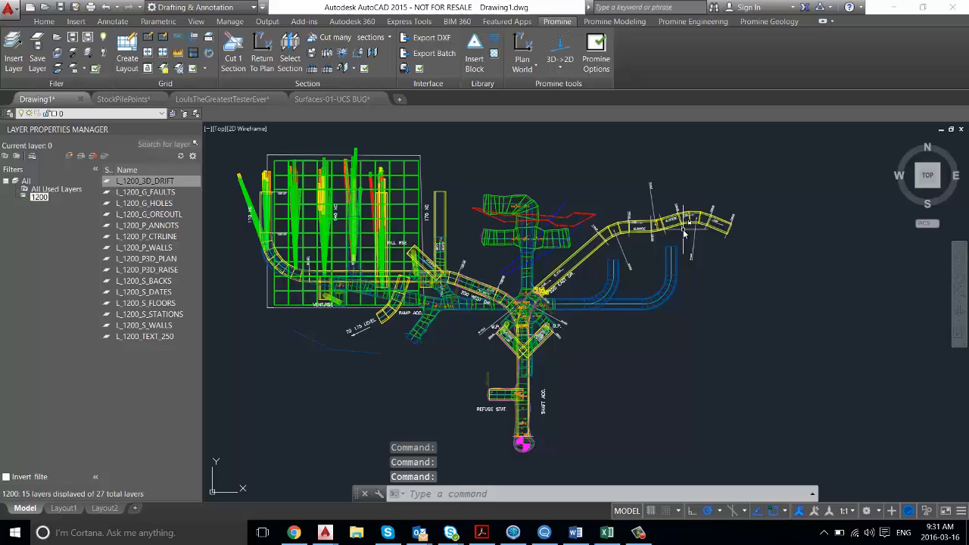
{"action": "mouse_move", "coordinate": [742, 219]}
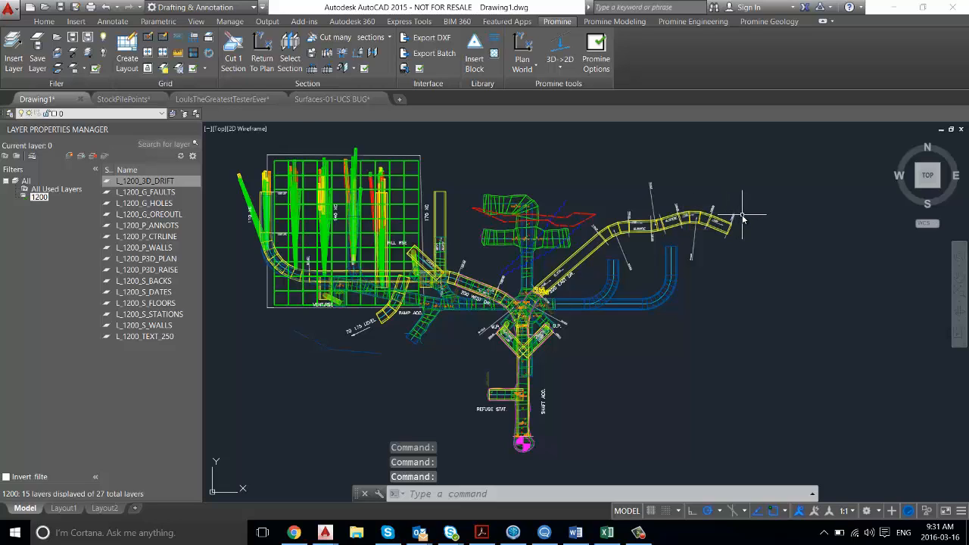